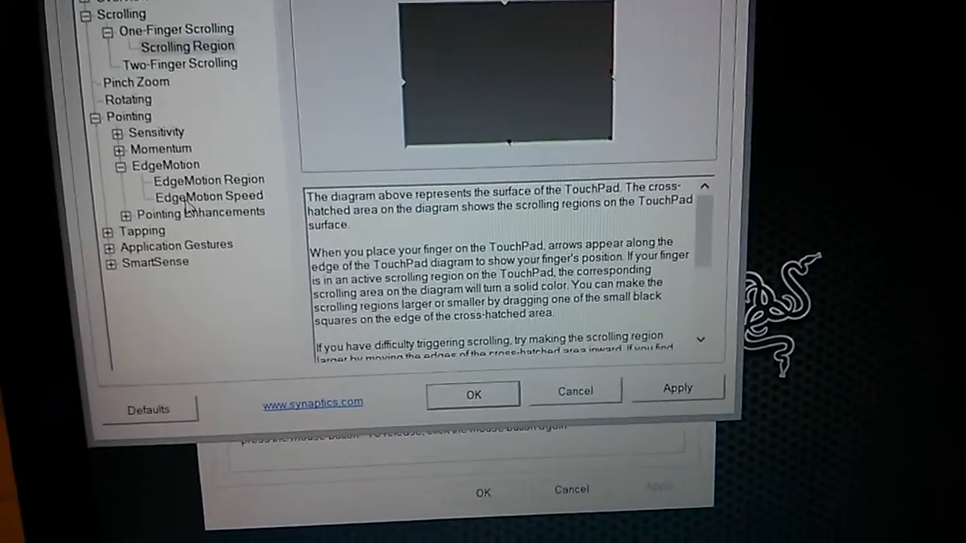
Step: Open the EdgeMotion Region page under Pointing > EdgeMotion to view its cross-hatched edge diagram
left_click(210, 180)
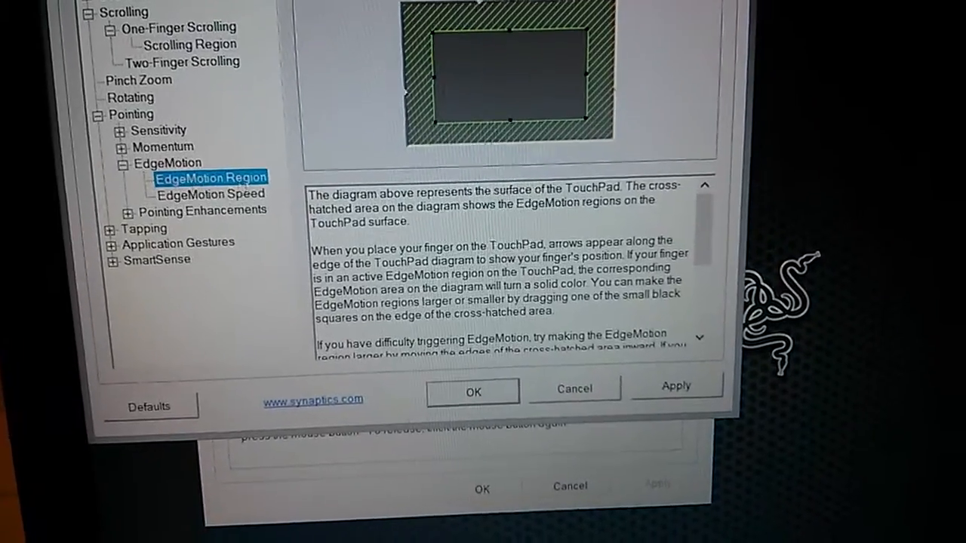